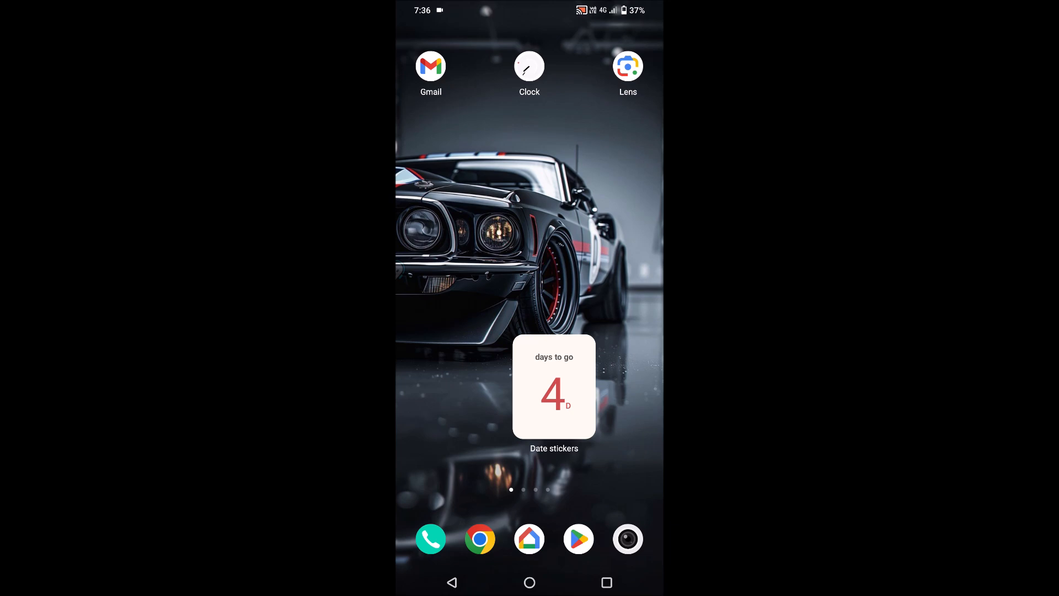
# Launch Chrome from the dock so the new tab page with Discover feed appears.
pyautogui.click(480, 540)
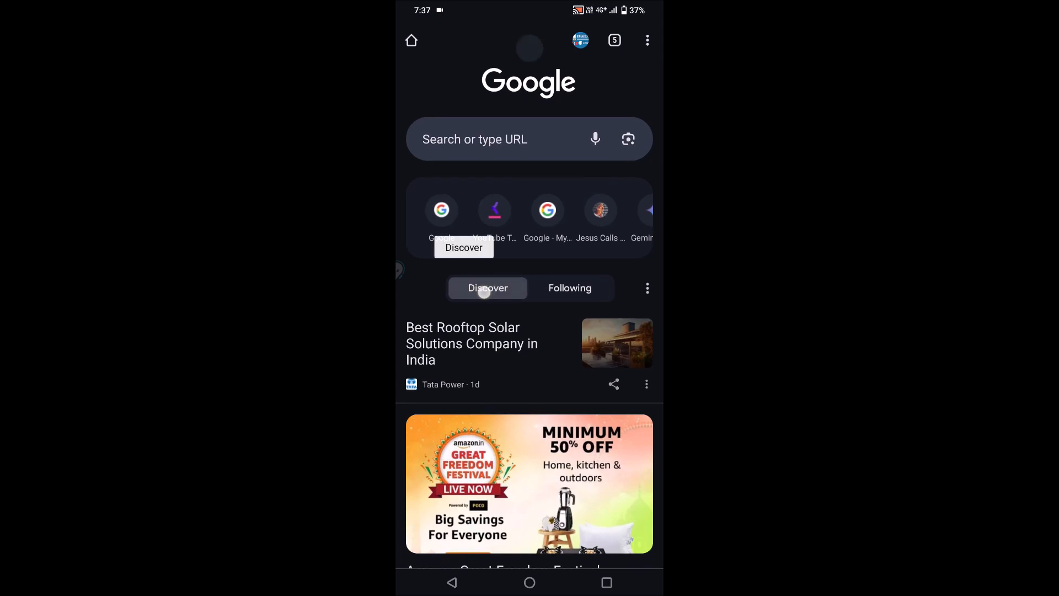
pyautogui.click(569, 288)
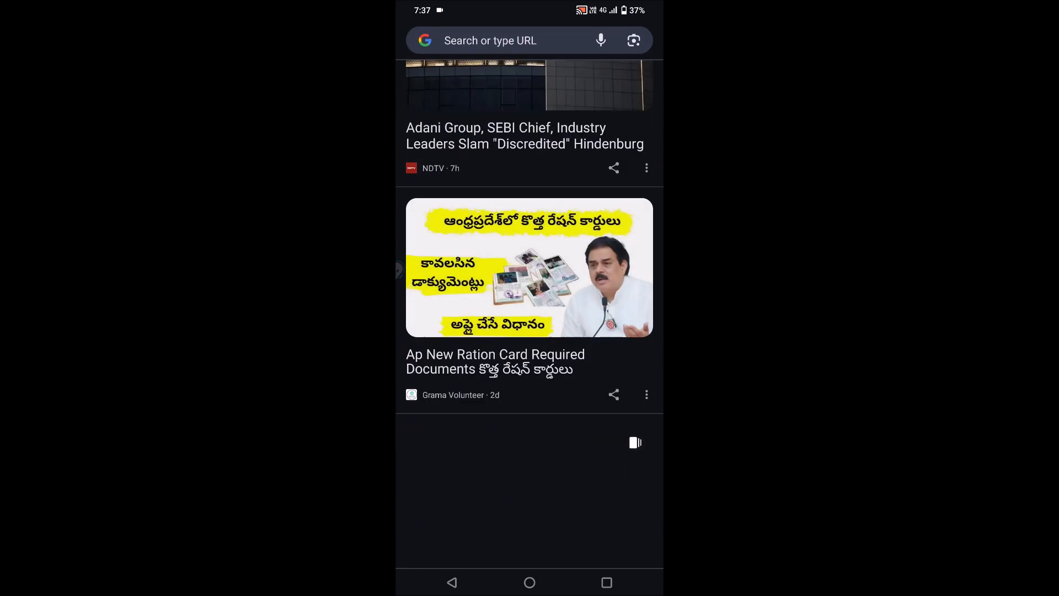
pyautogui.scroll(-3)
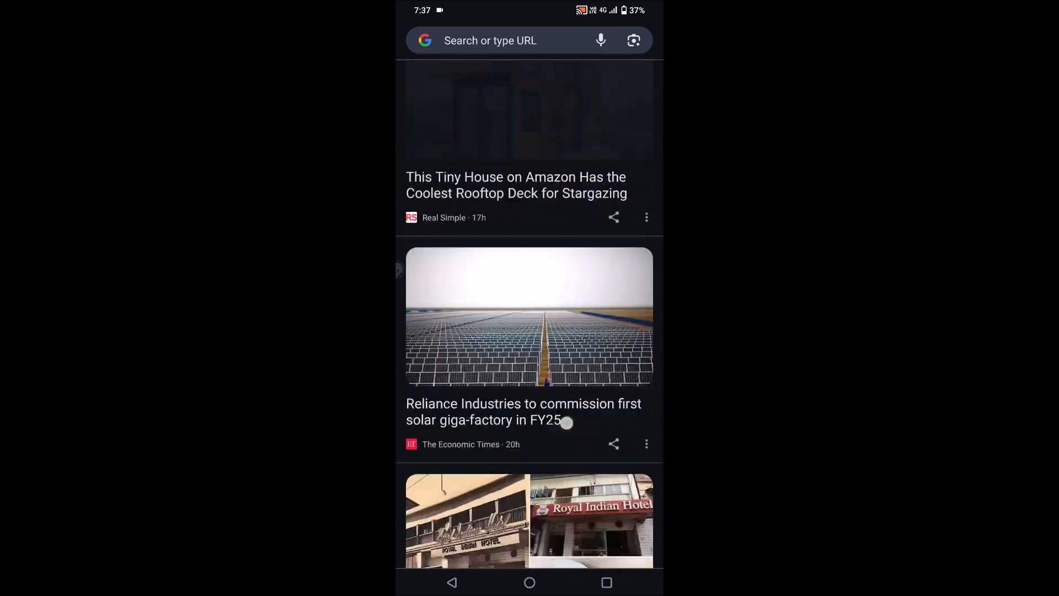
pyautogui.scroll(-3)
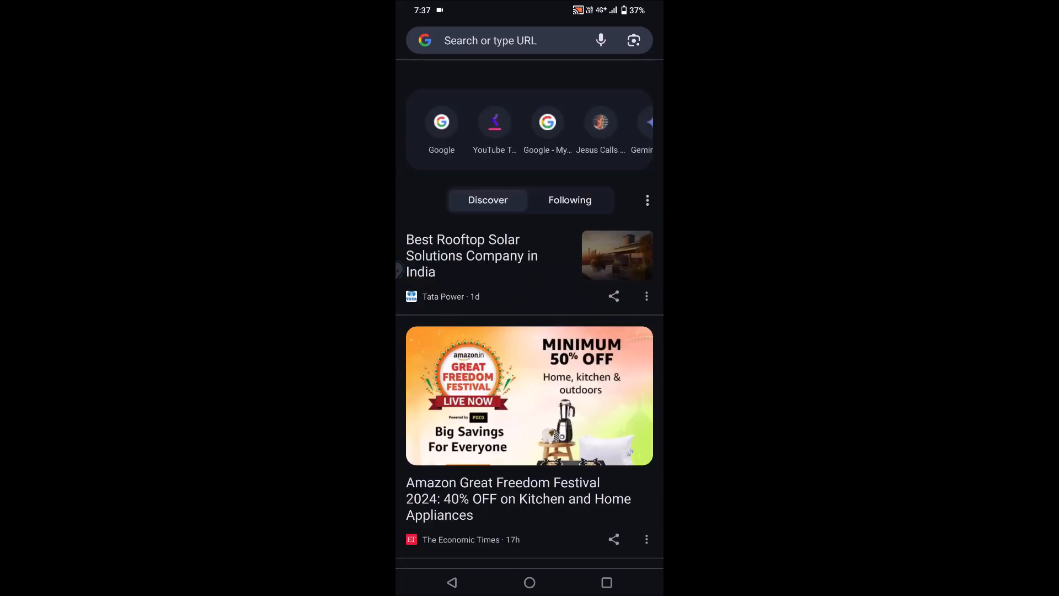
pyautogui.scroll(-3)
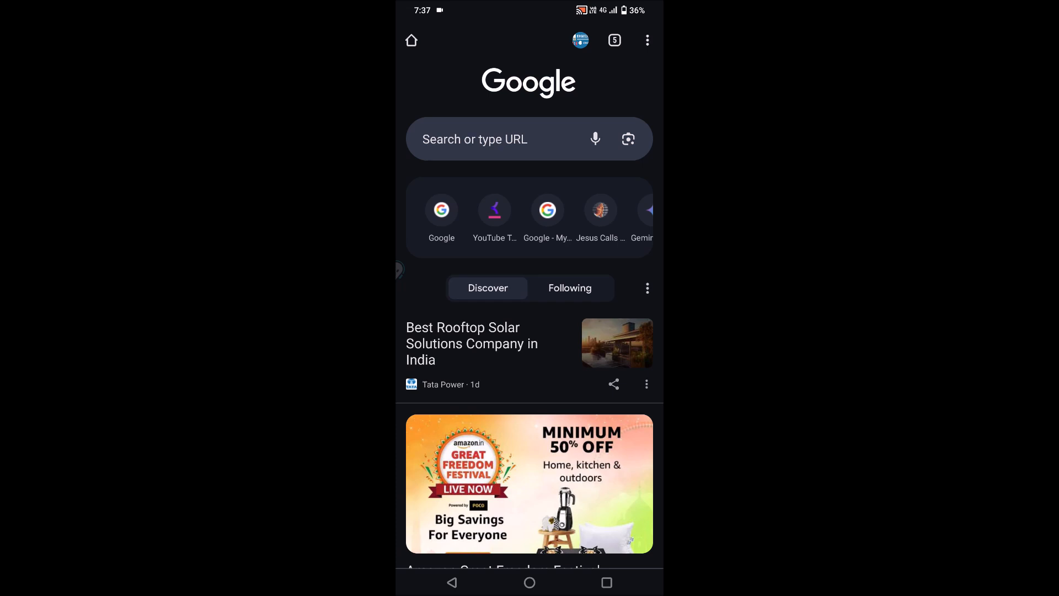
# Choose Manage from the Discover feed's three-dot menu to reach its settings page.
pyautogui.click(647, 288)
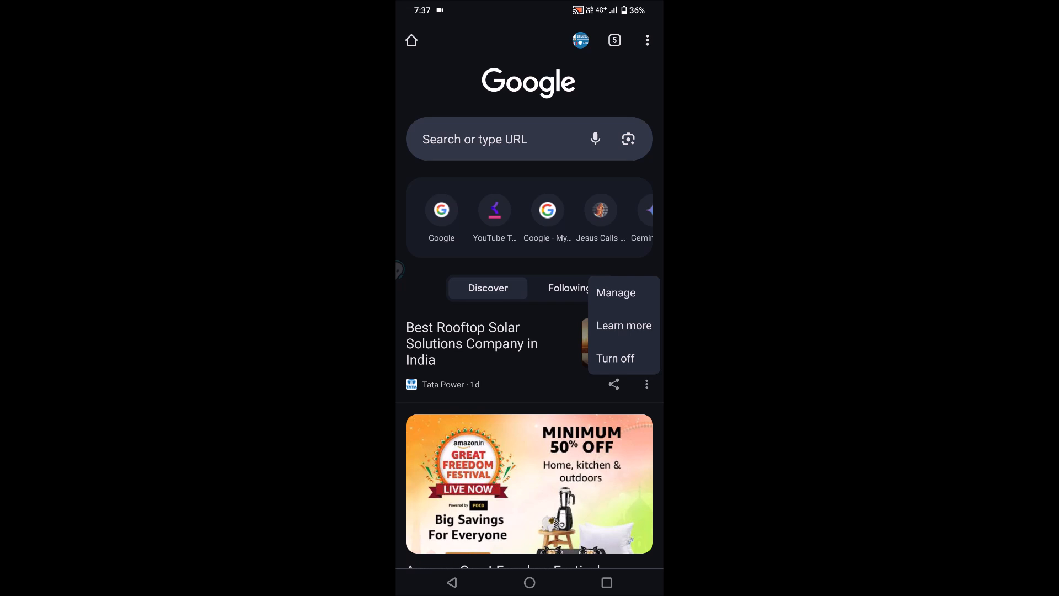
pyautogui.click(614, 292)
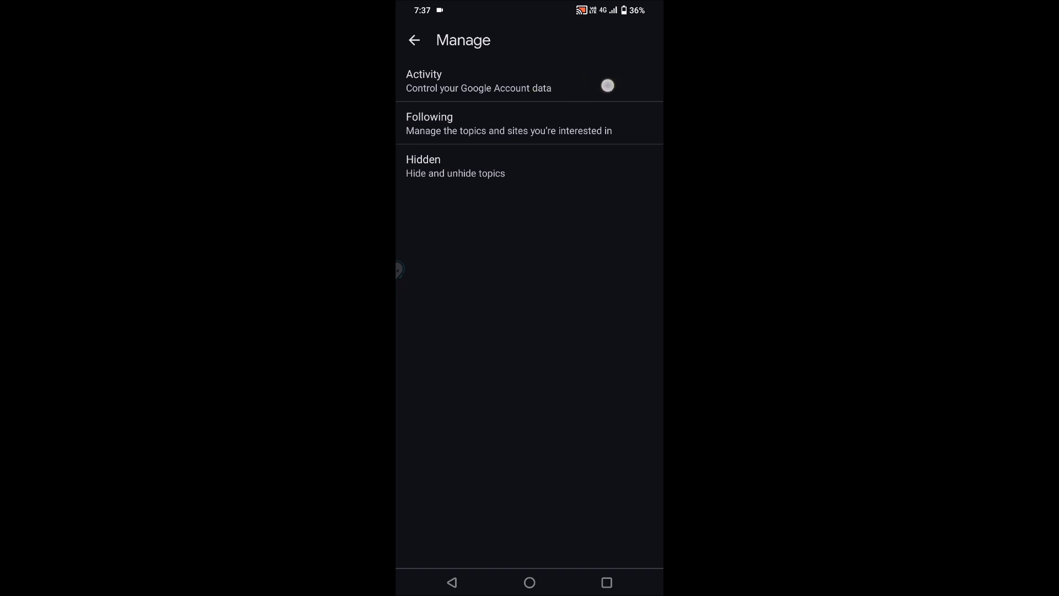
pyautogui.moveTo(564, 129)
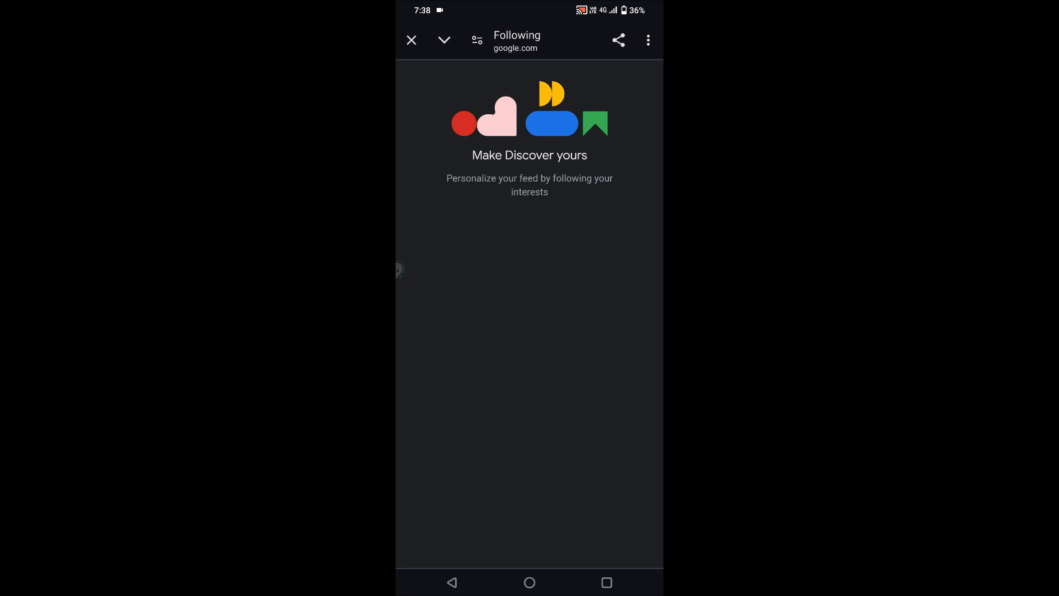
# Close the Following page to return to the Discover feed.
pyautogui.click(411, 39)
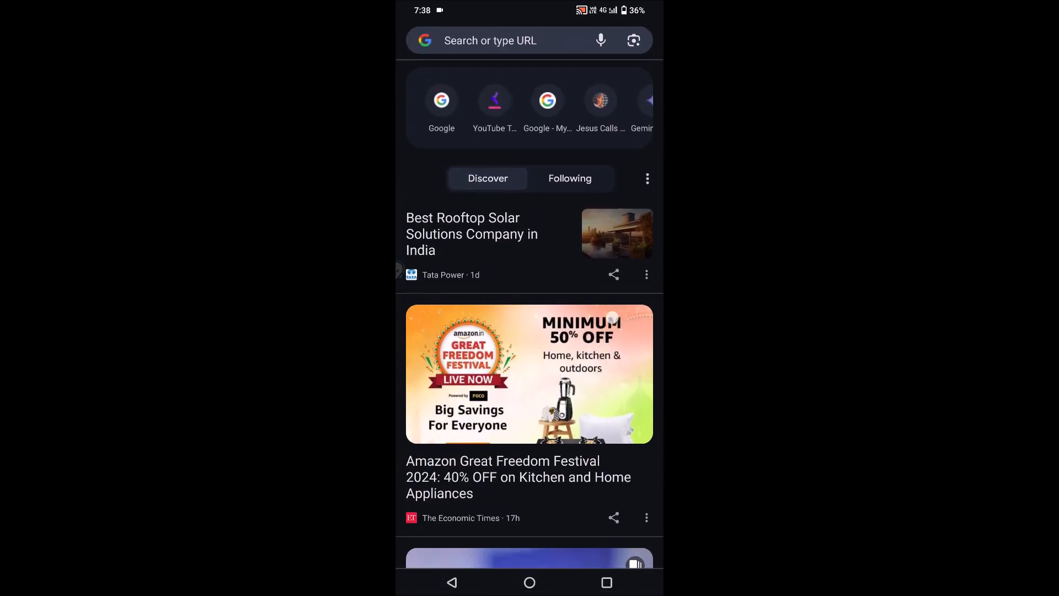
pyautogui.click(646, 275)
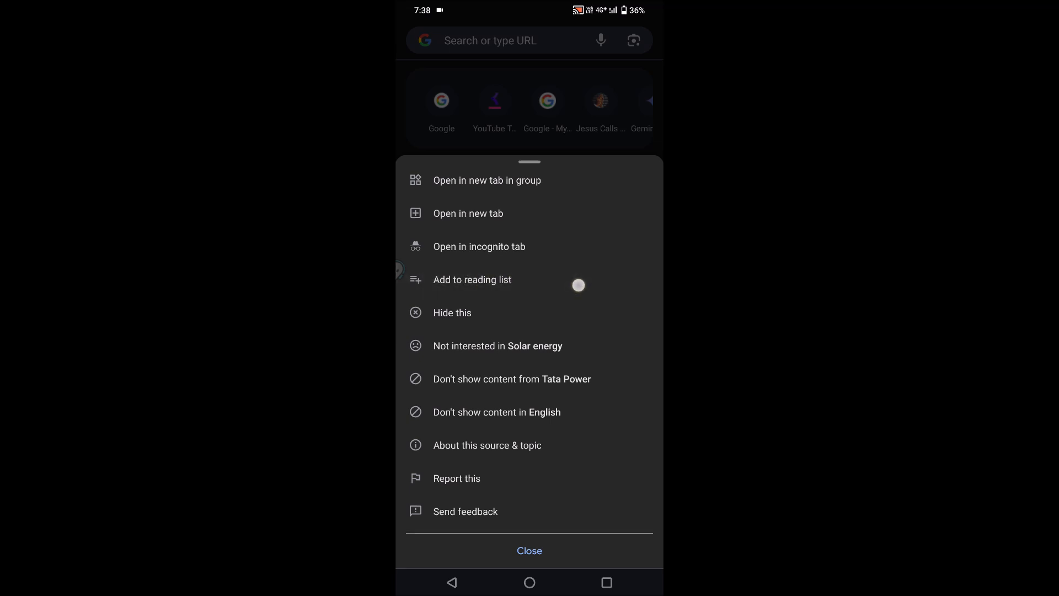
pyautogui.click(530, 551)
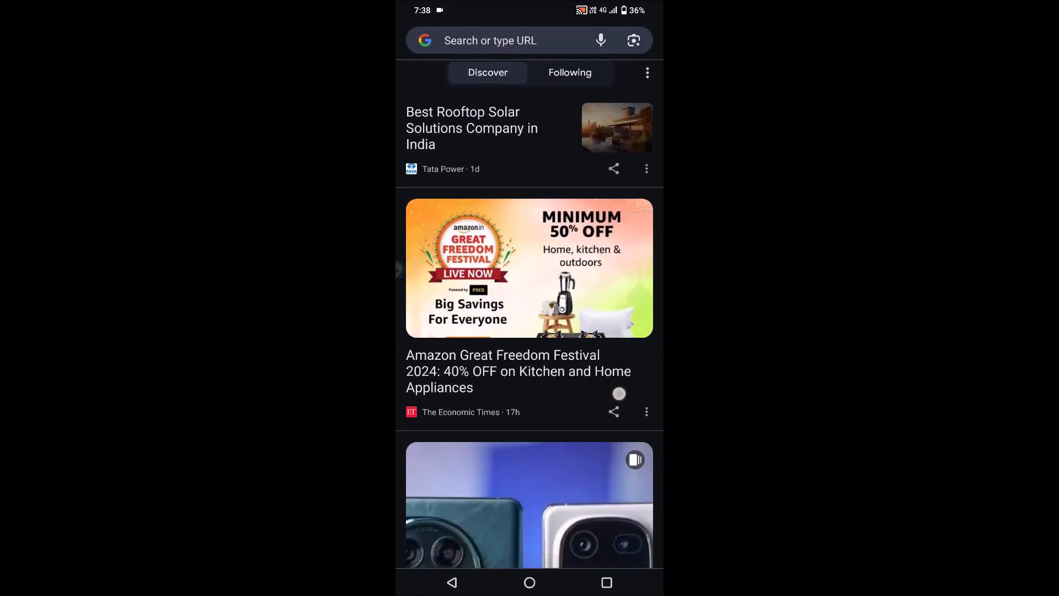
pyautogui.scroll(-3)
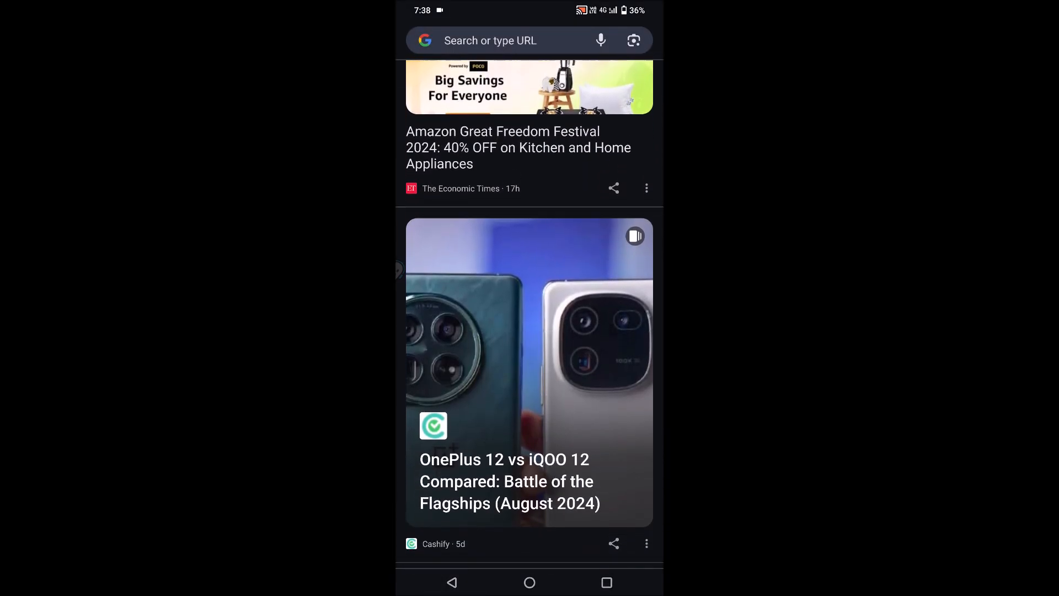
# Mark the Amazon Great Freedom Festival story as 'Not interested in Home appliance'.
pyautogui.click(645, 187)
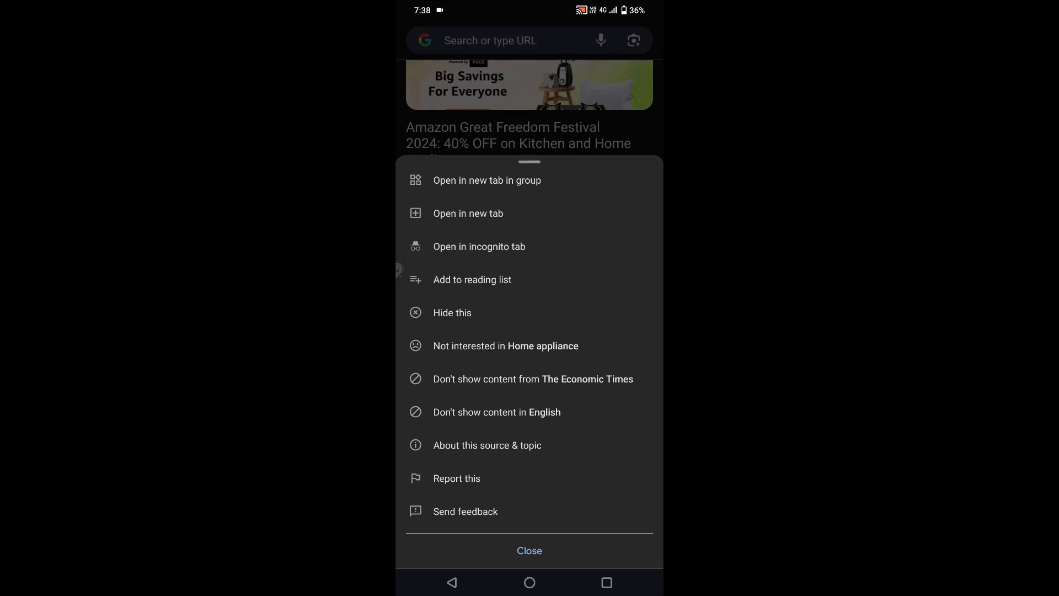
pyautogui.click(509, 355)
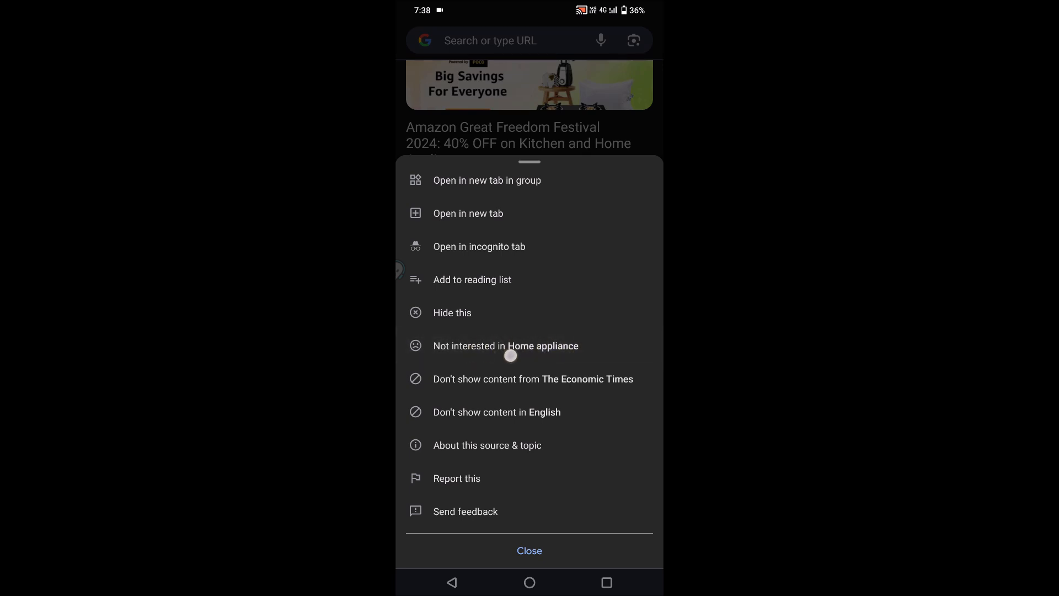